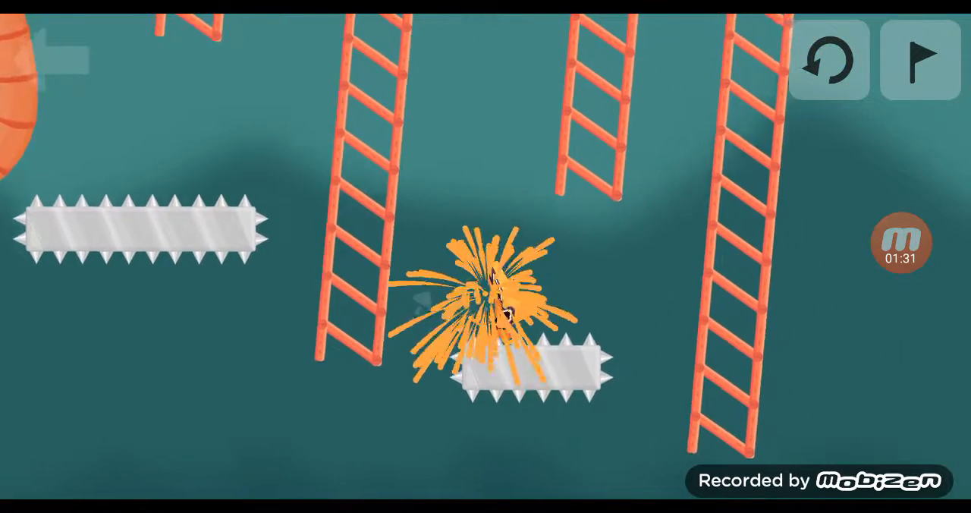
Climb past the spiked ladder bars until the noodle character dies on the spikes.
left_click(828, 61)
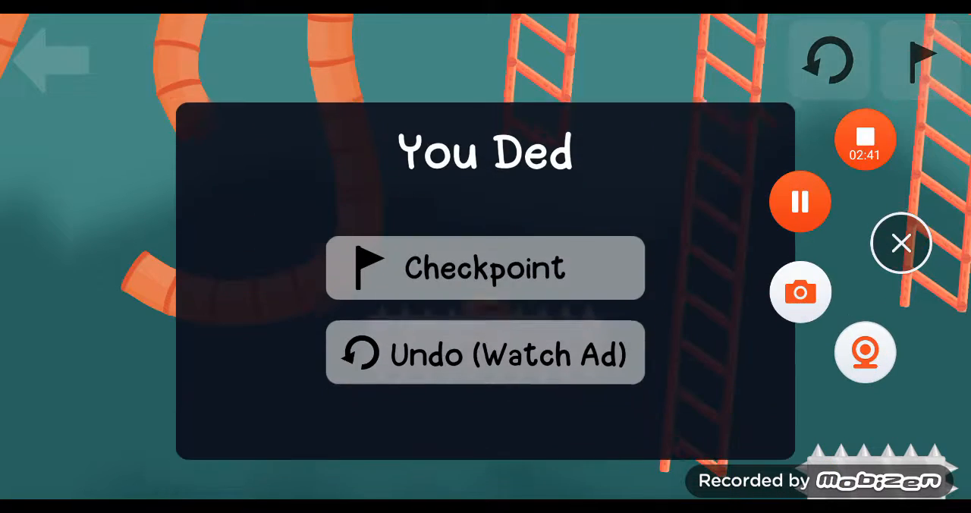
Restart from the checkpoint and climb until a long spiked bar kills the character.
left_click(486, 267)
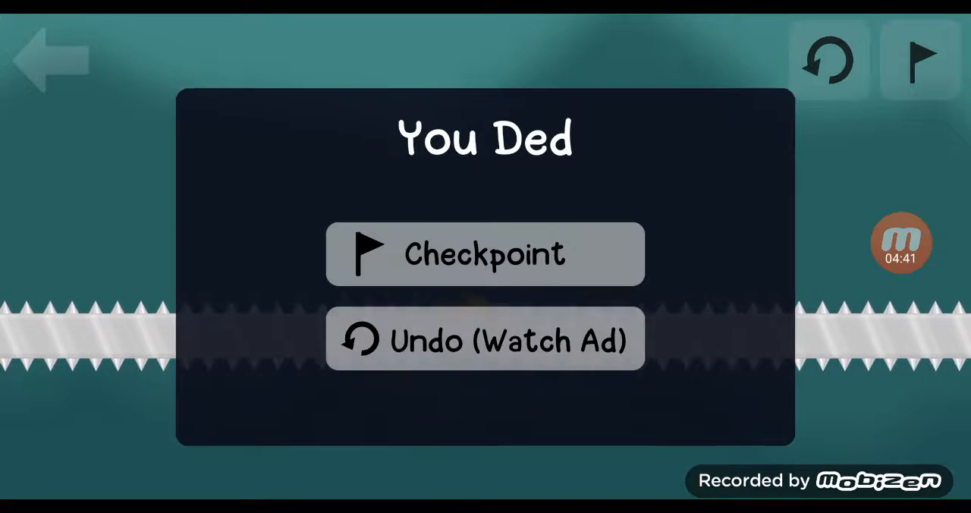
Trigger the ad from the death screen, showing Button Fever and Cat Paradise installs.
left_click(485, 254)
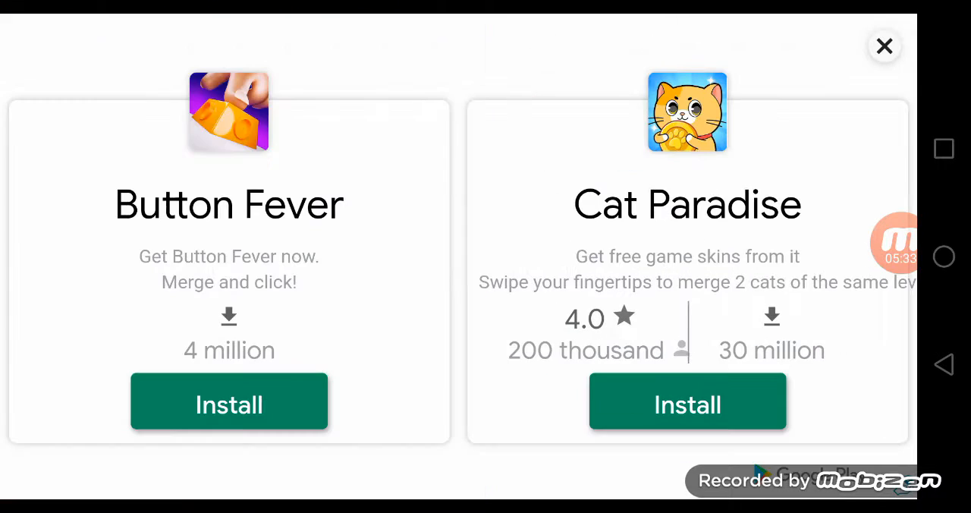
Close the advertisement to return to the You Ded death screen.
left_click(884, 45)
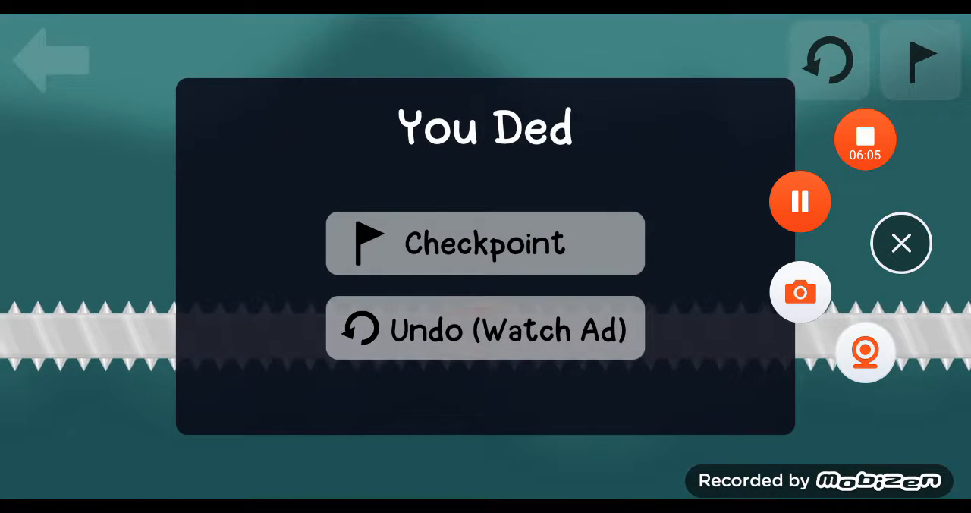
left_click(485, 242)
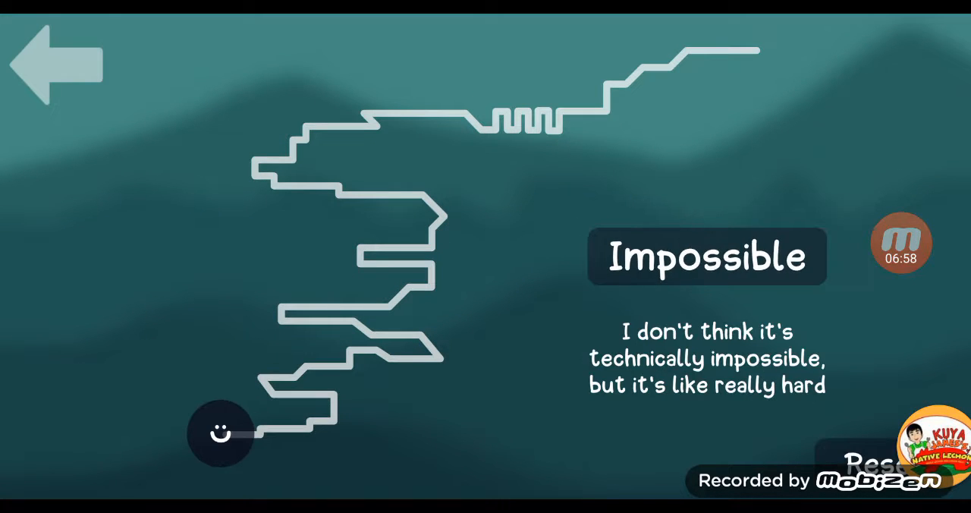
Leave the completed Impossible level and select the hot dog skin.
left_click(53, 64)
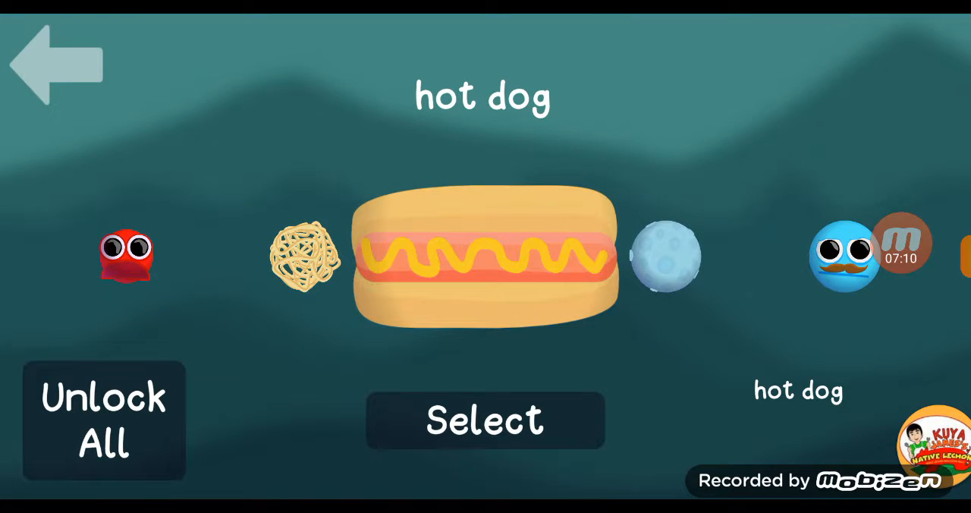
left_click(485, 420)
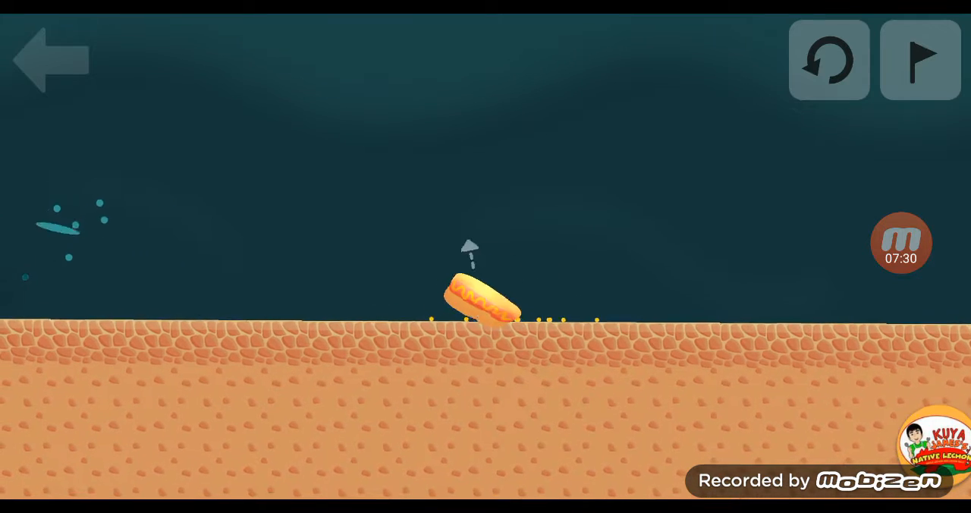
Begin the hard-mode run, tumbling the hot dog along the sandy starting ground.
left_click(901, 241)
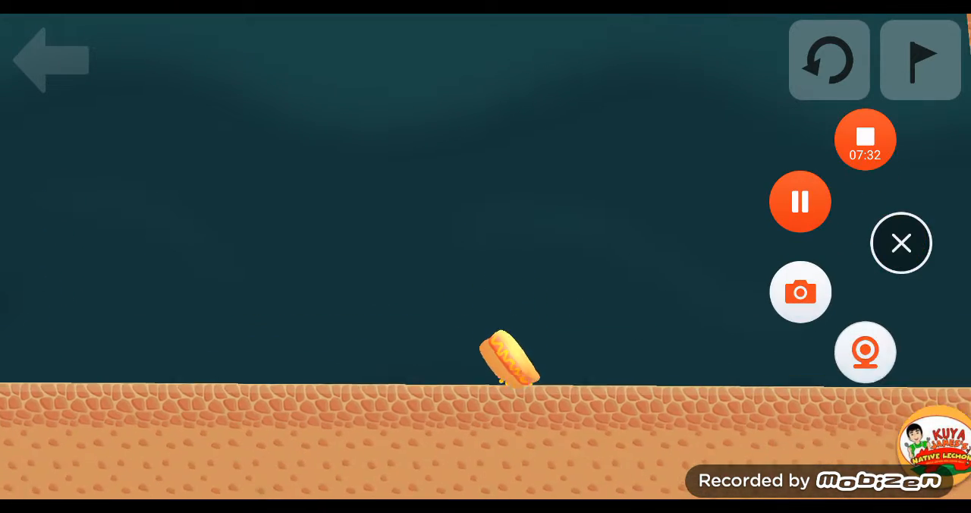